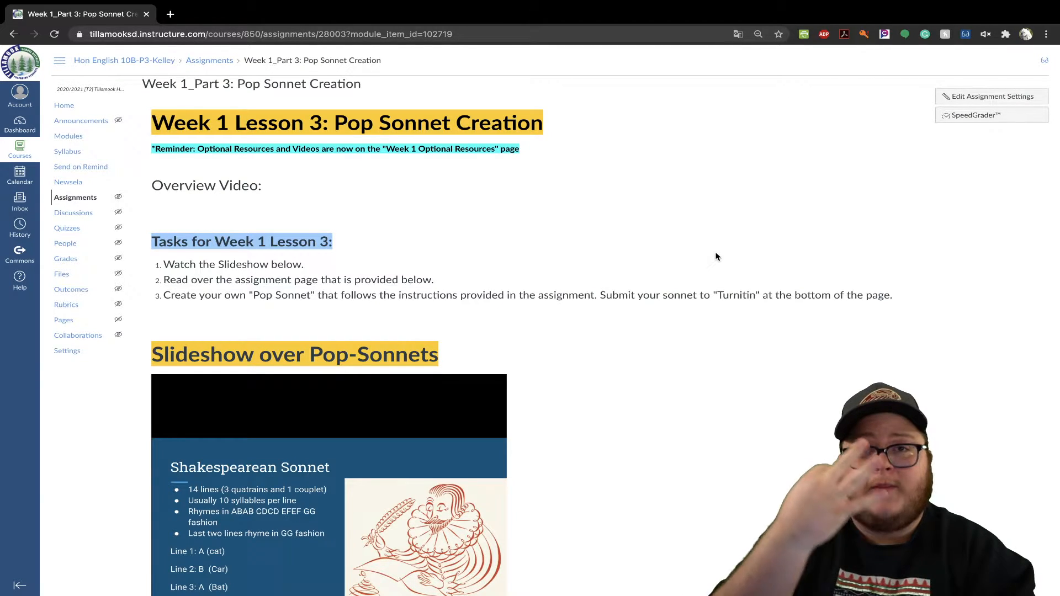
{"action": "mouse_move", "coordinate": [594, 310]}
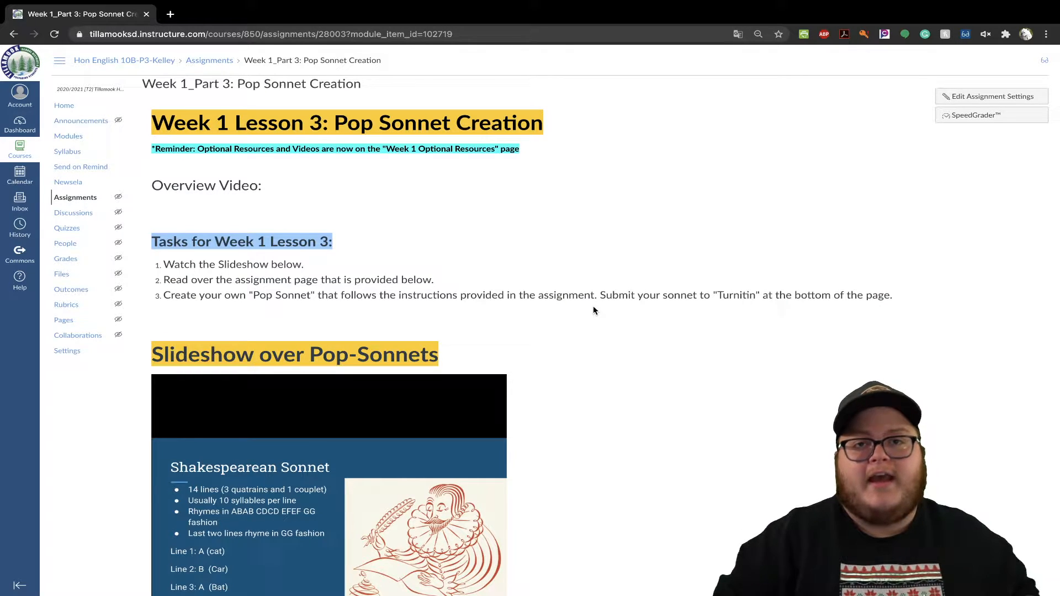
{"action": "mouse_move", "coordinate": [644, 368]}
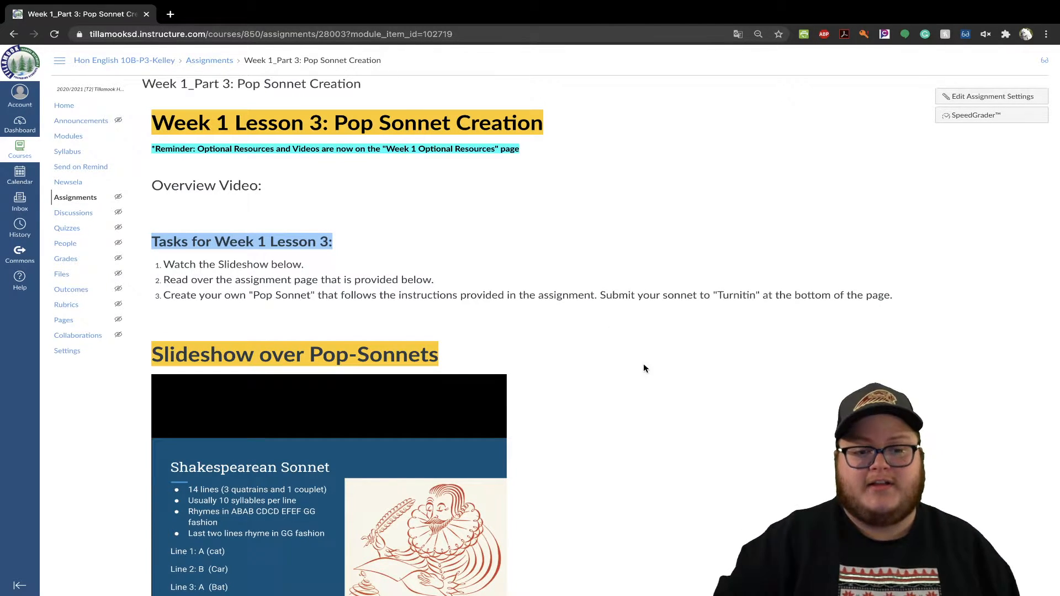
Step: Page the Pop-Sonnets slideshow forward to the sonnet text slide, then back to slide 1
{"action": "scroll", "scroll_direction": "down", "scroll_amount": 3}
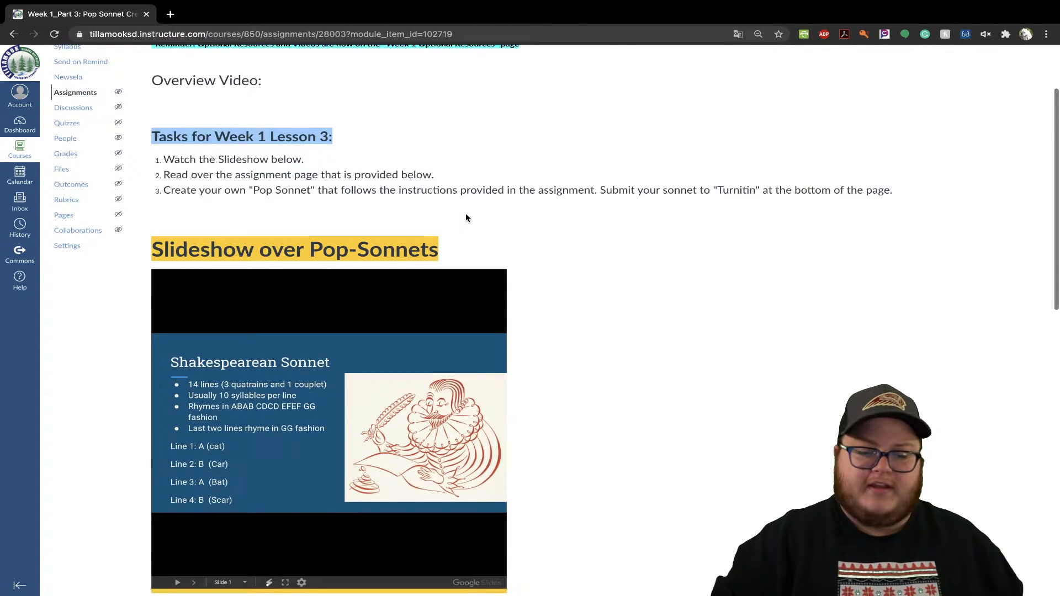
{"action": "scroll", "scroll_direction": "down", "scroll_amount": 3}
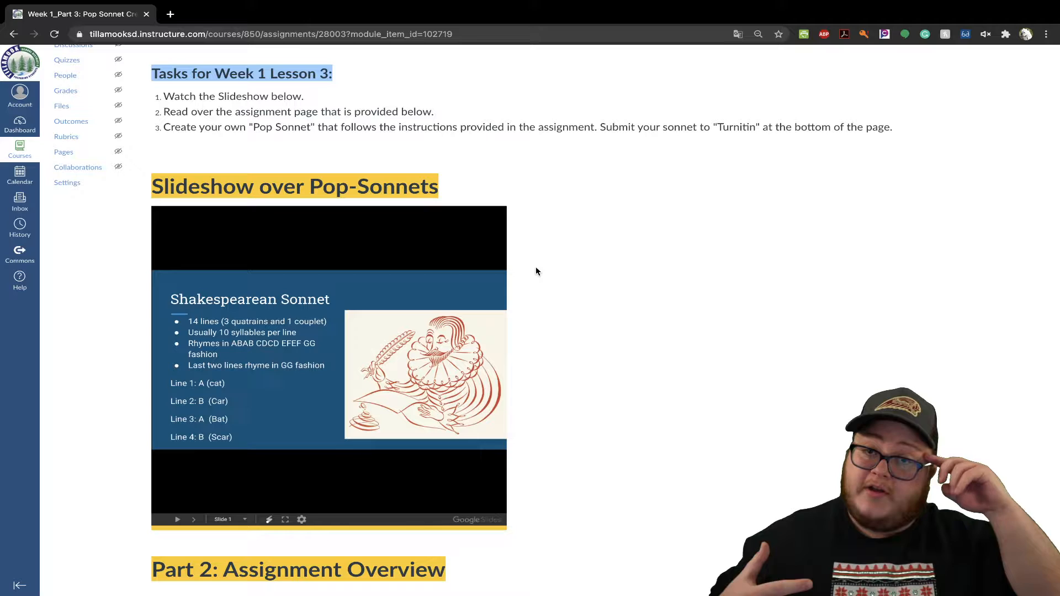
{"action": "mouse_move", "coordinate": [421, 379]}
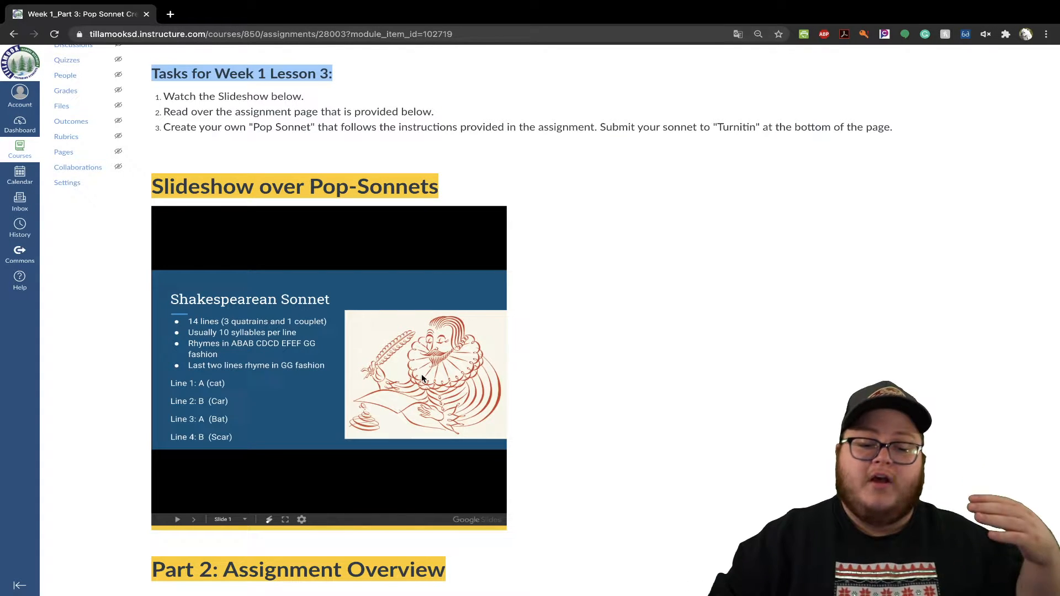
{"action": "left_click", "coordinate": [193, 519]}
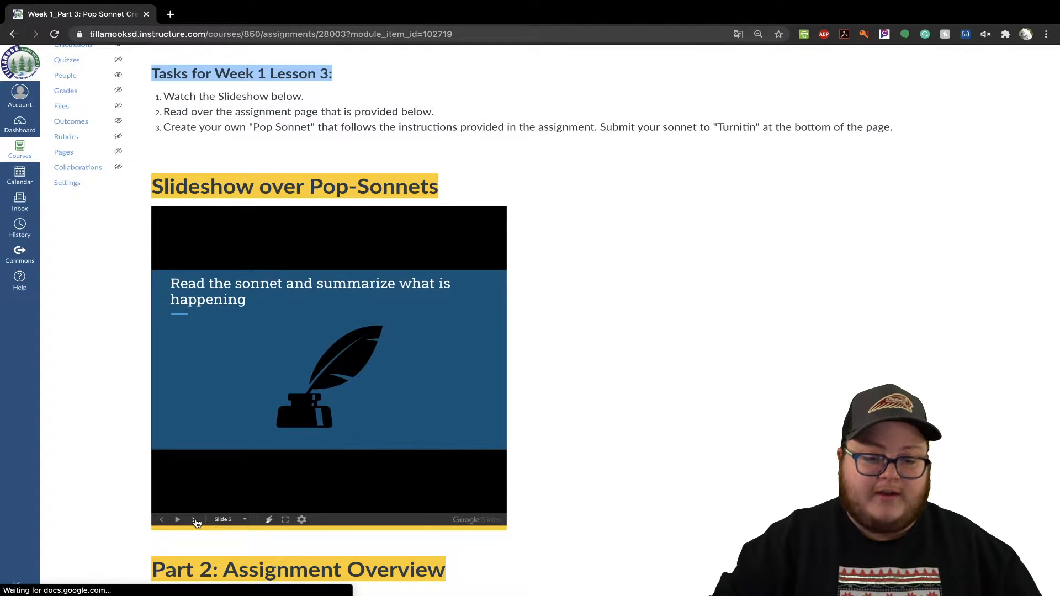
{"action": "left_click", "coordinate": [177, 519]}
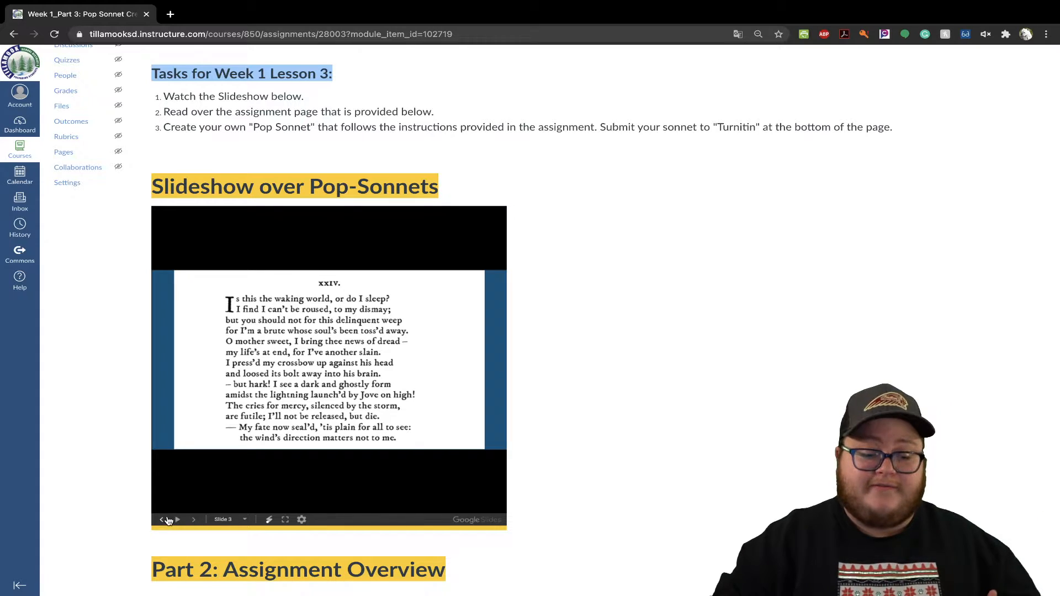
{"action": "left_click", "coordinate": [162, 519]}
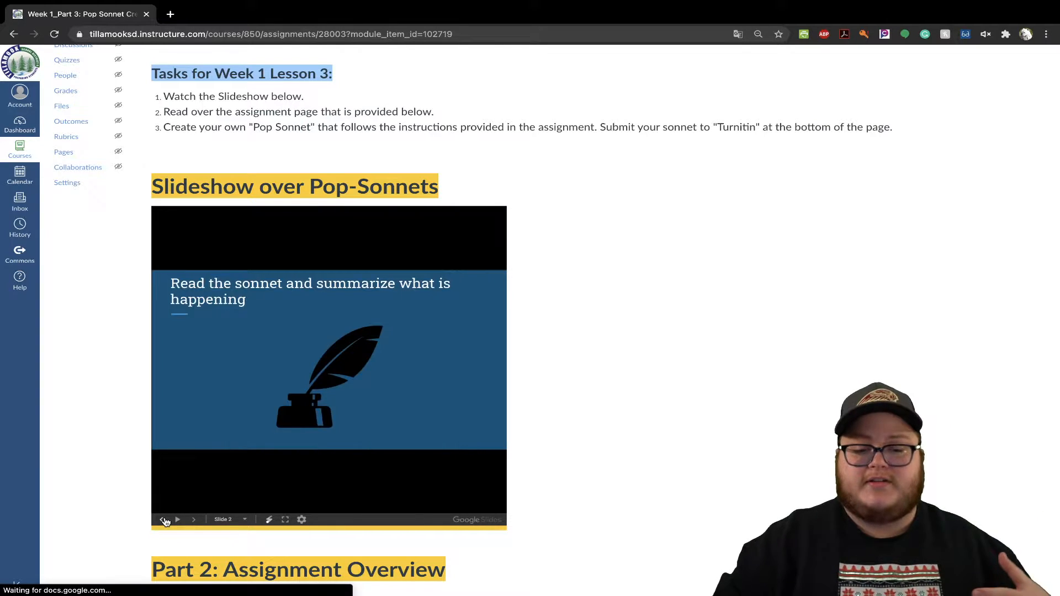
{"action": "left_click", "coordinate": [165, 519]}
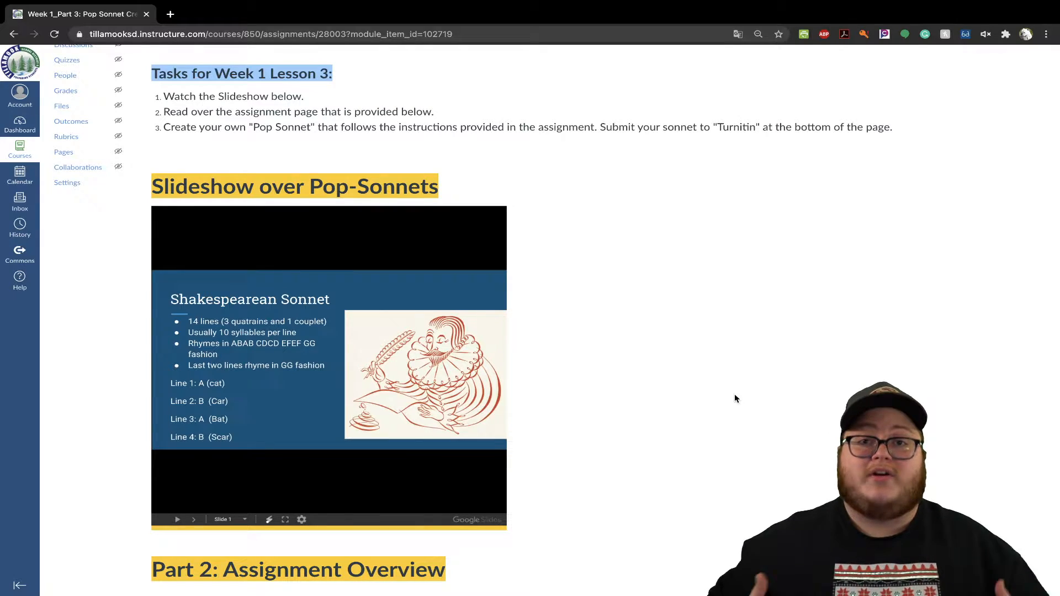
Step: Scroll the Part 2 Song to Sonnet document down to its 54-point grading breakdown
{"action": "scroll", "scroll_direction": "down", "scroll_amount": 3}
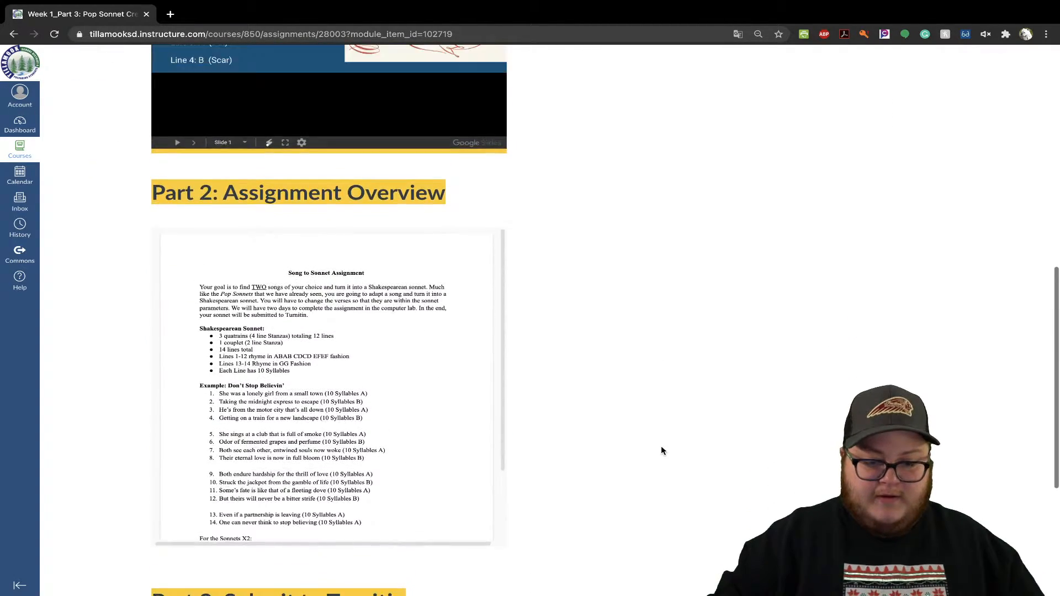
{"action": "scroll", "scroll_direction": "up", "scroll_amount": 3}
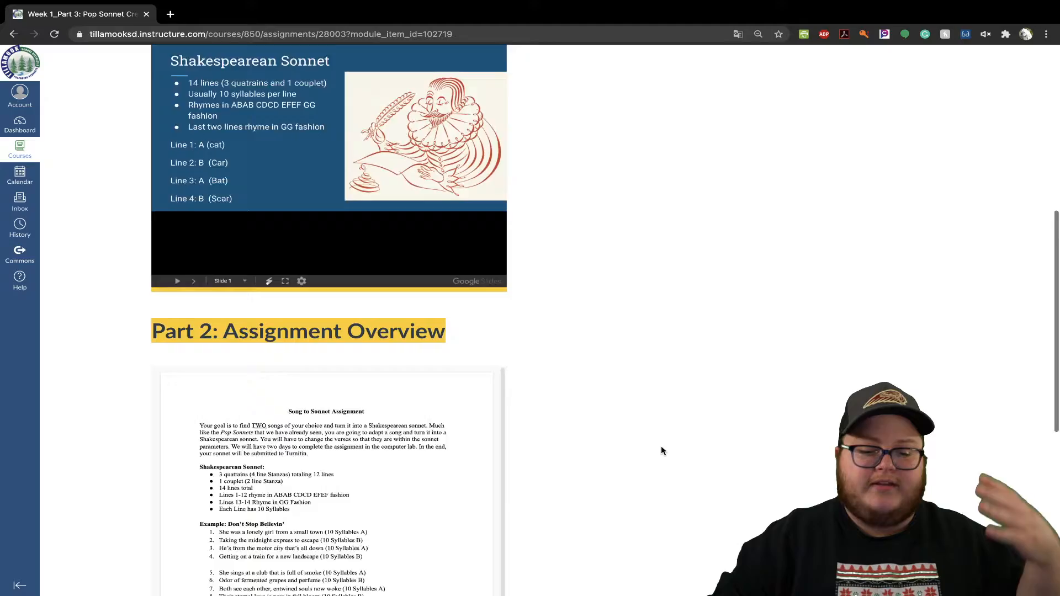
{"action": "scroll", "scroll_direction": "down", "scroll_amount": 3}
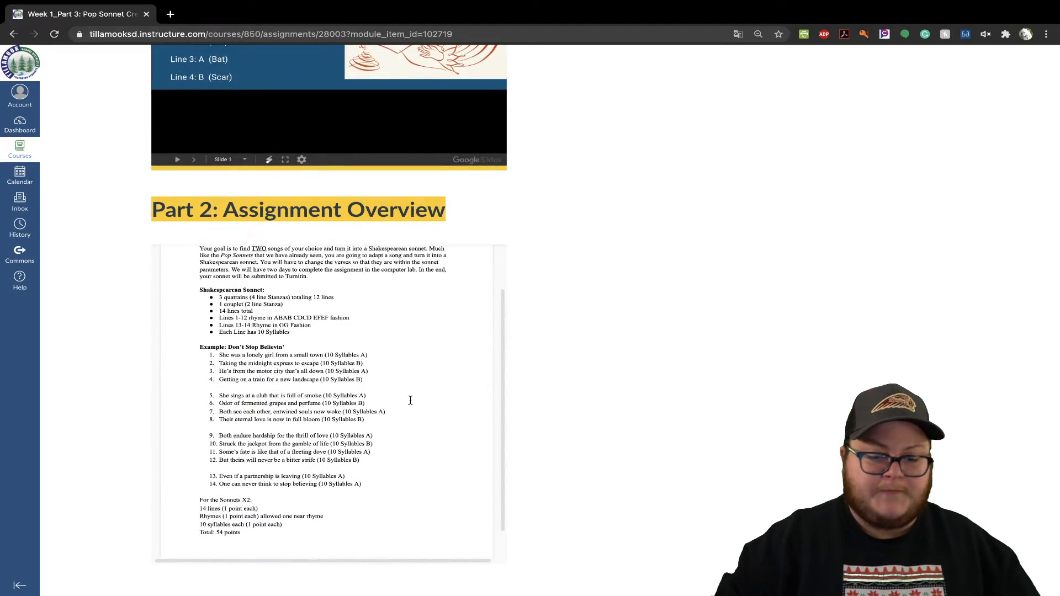
{"action": "scroll", "scroll_direction": "down", "scroll_amount": 3}
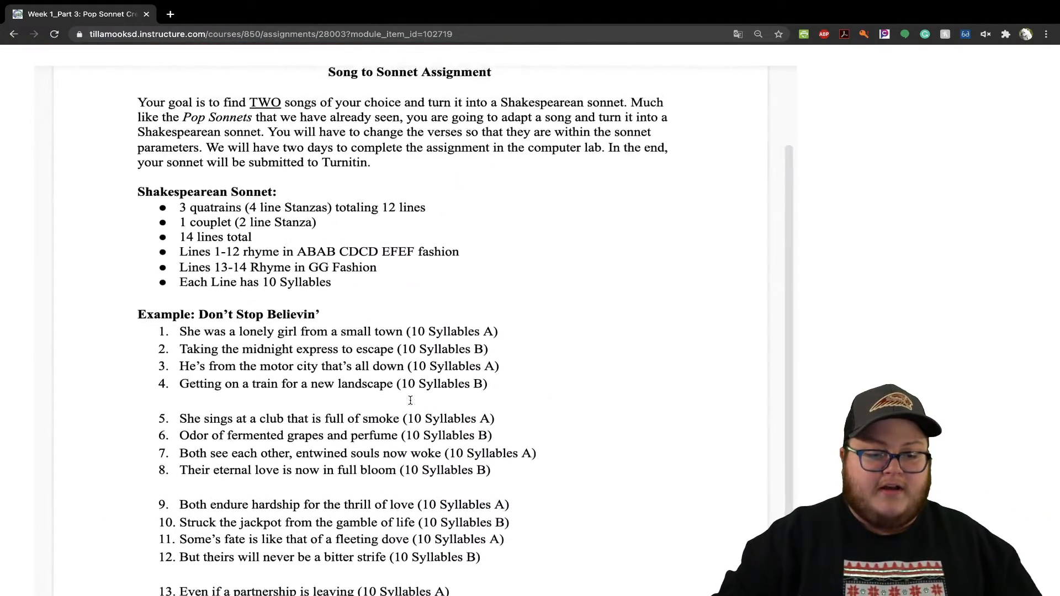
{"action": "scroll", "scroll_direction": "up", "scroll_amount": 3}
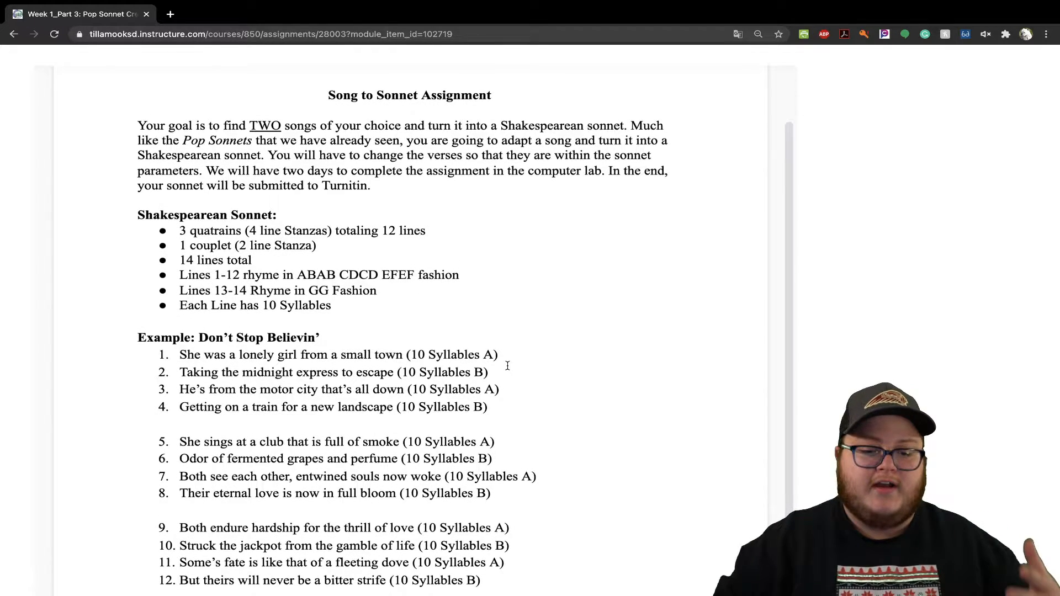
{"action": "mouse_move", "coordinate": [503, 407]}
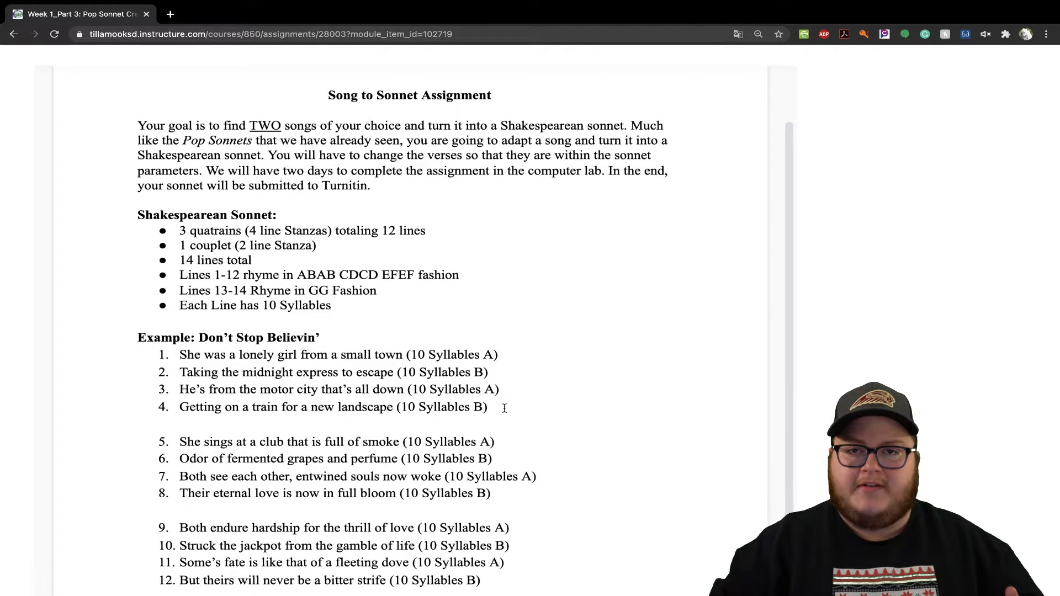
{"action": "scroll", "scroll_direction": "up", "scroll_amount": 3}
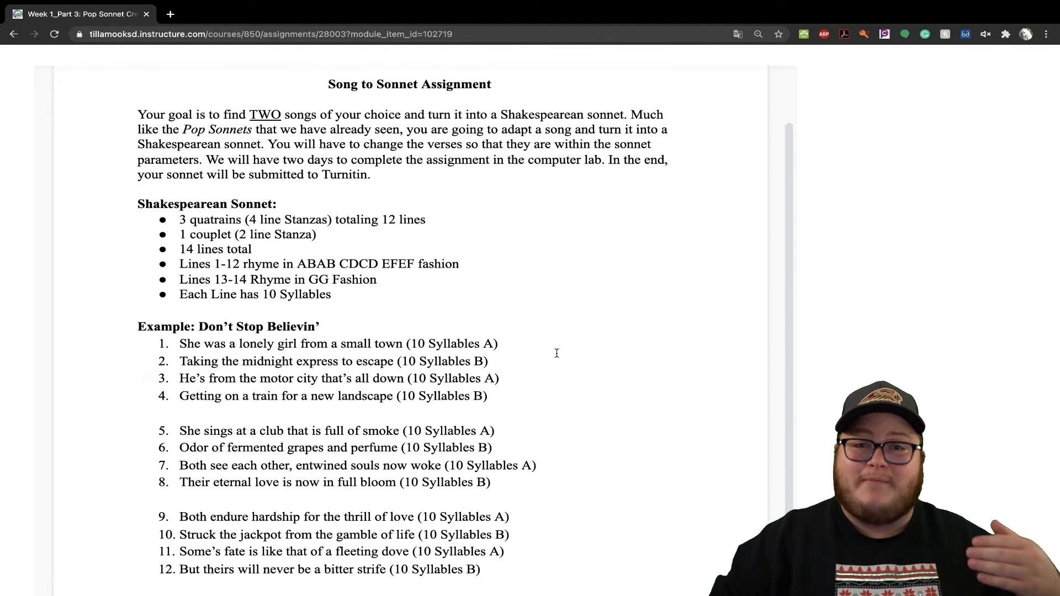
{"action": "scroll", "scroll_direction": "down", "scroll_amount": 3}
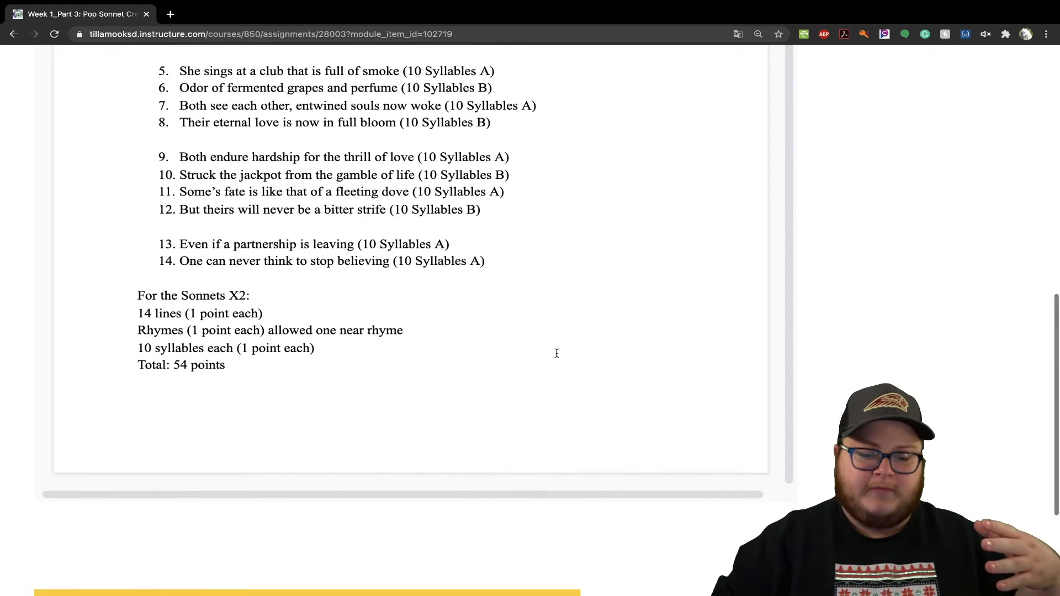
Step: Scroll down to Part 3: Submit to Turnitin, showing the empty Assignment Inbox
{"action": "scroll", "scroll_direction": "down", "scroll_amount": 3}
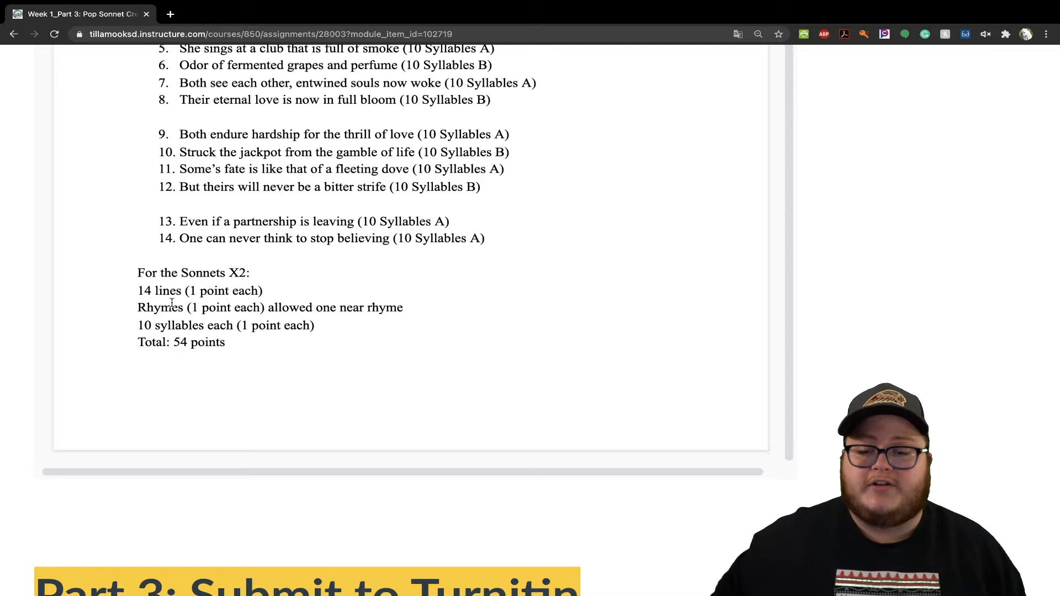
{"action": "scroll", "scroll_direction": "down", "scroll_amount": 3}
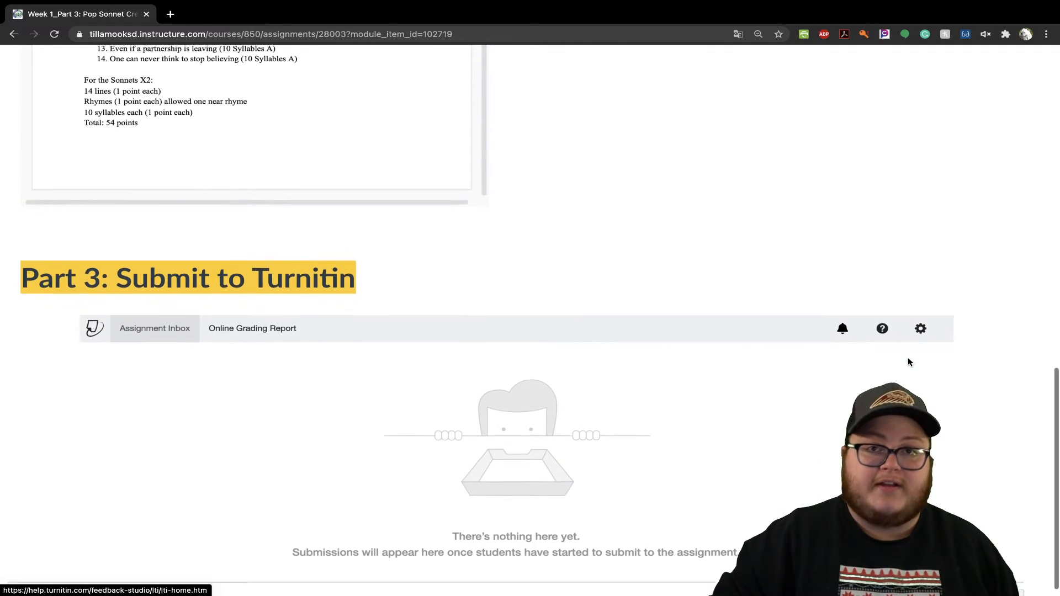
Step: Scroll back to the top of the Week 1 Lesson 3 Pop Sonnet Creation page
{"action": "scroll", "scroll_direction": "down", "scroll_amount": 3}
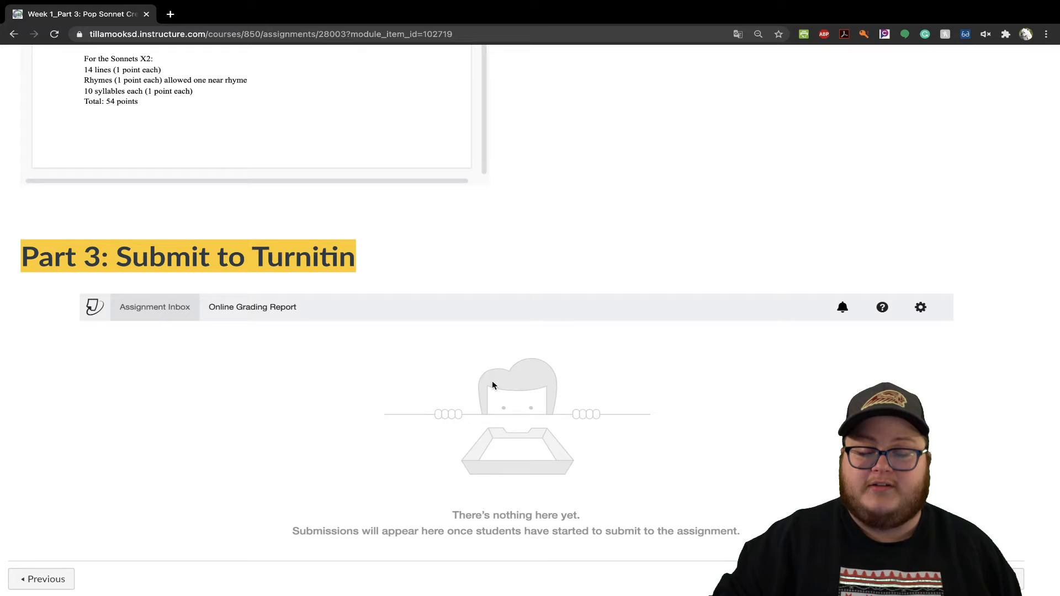
{"action": "mouse_move", "coordinate": [732, 199]}
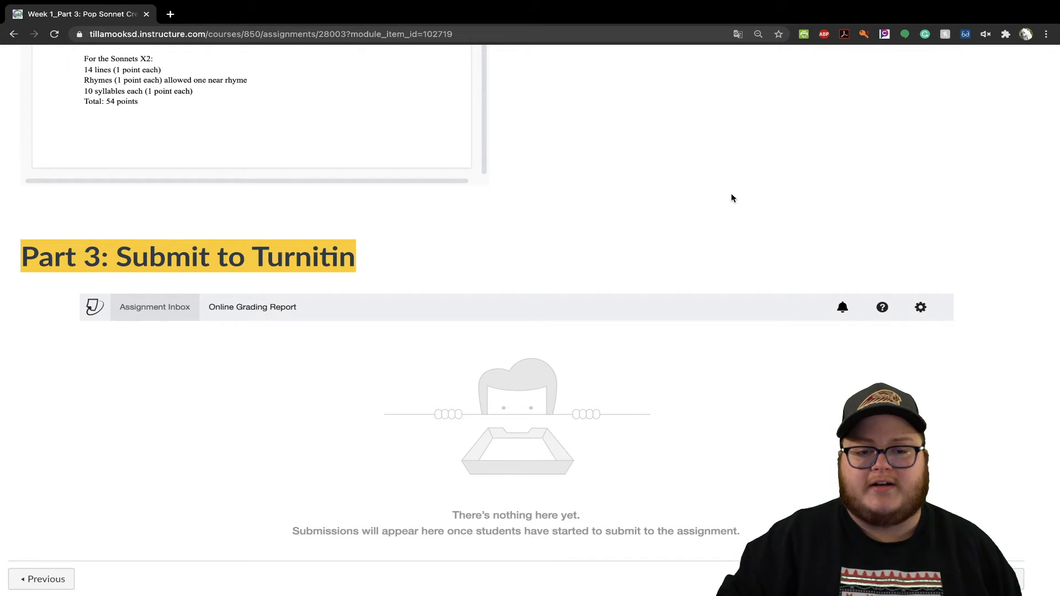
{"action": "scroll", "scroll_direction": "up", "scroll_amount": 3}
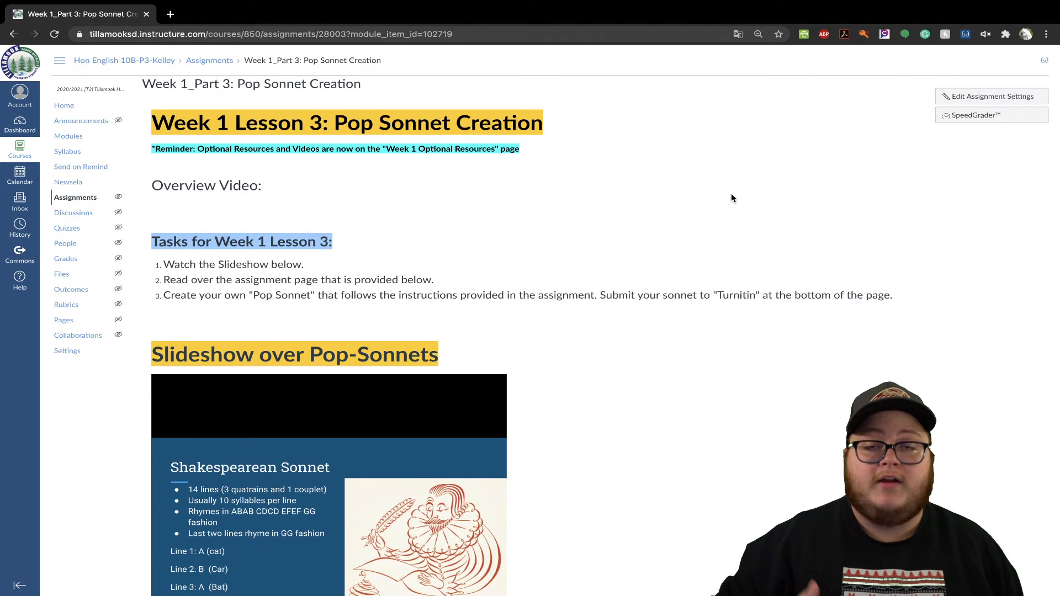
{"action": "mouse_move", "coordinate": [753, 217]}
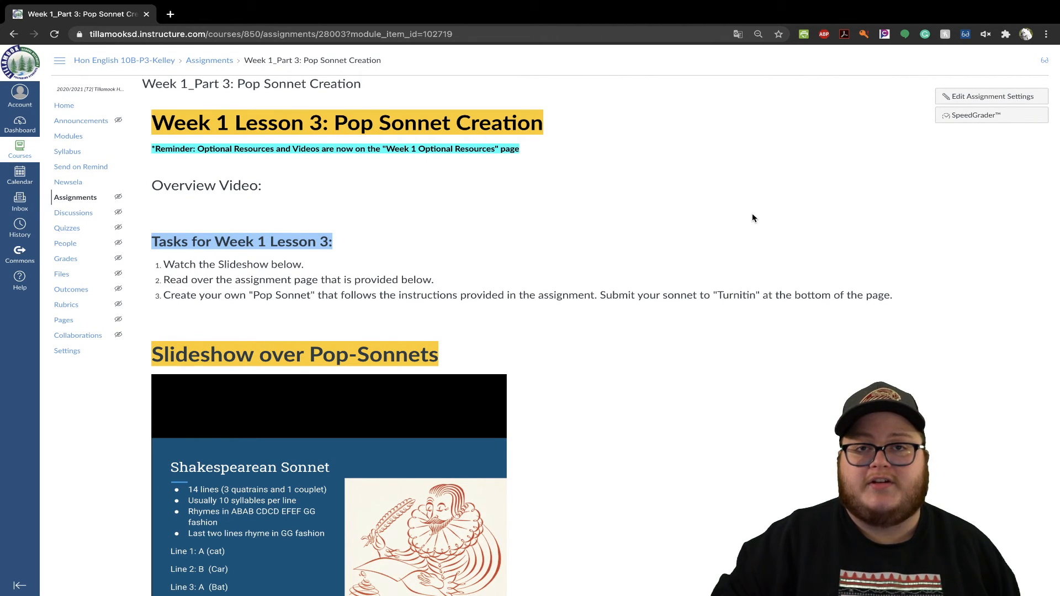
{"action": "mouse_move", "coordinate": [587, 118]}
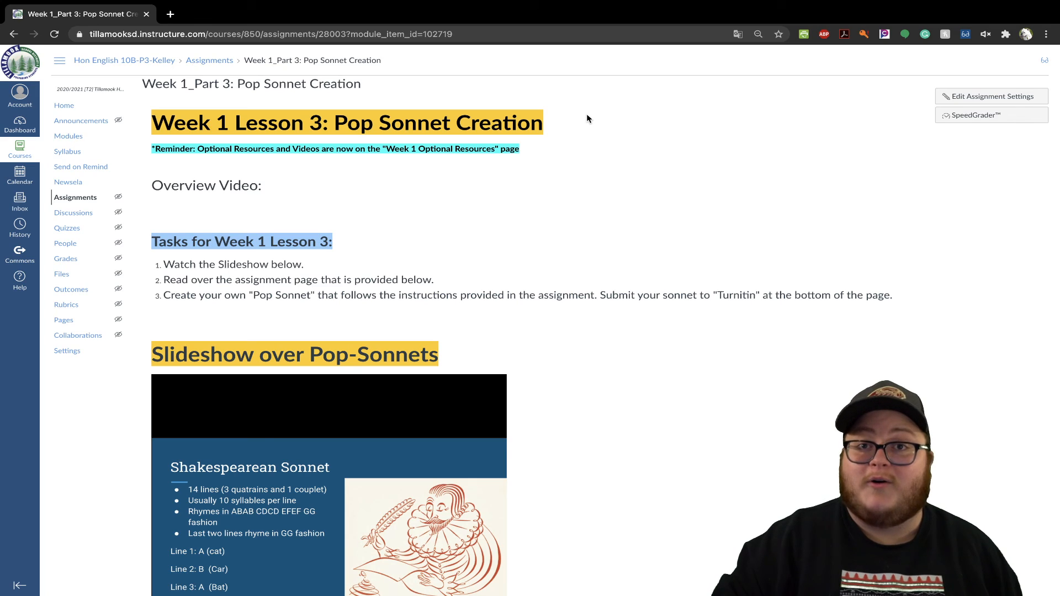